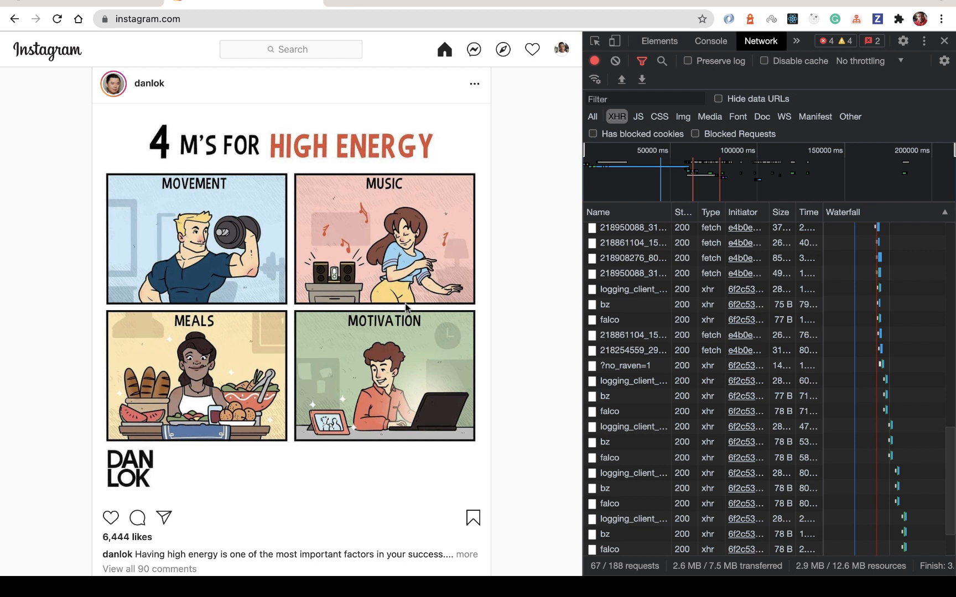
mouse_move(550, 400)
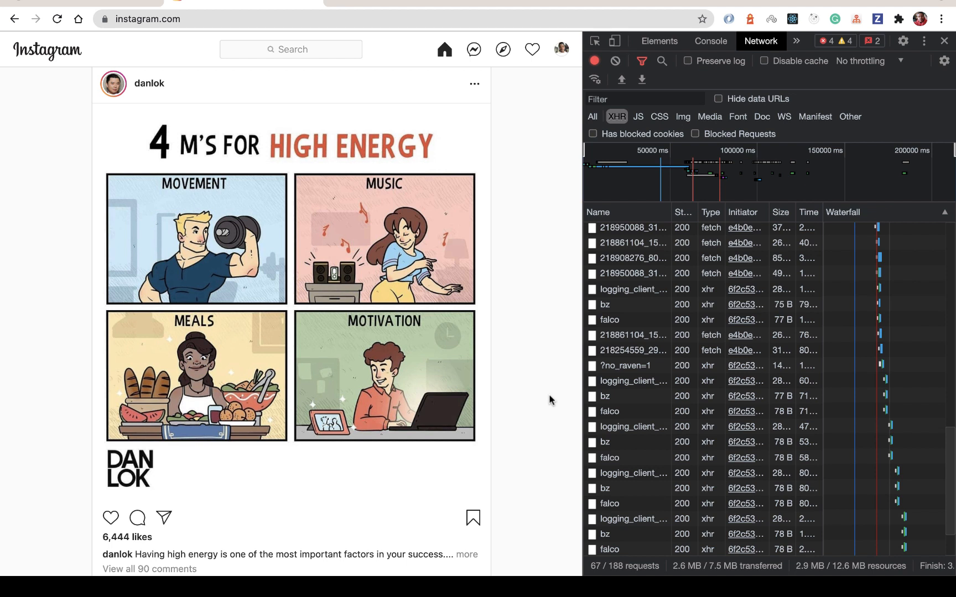
mouse_move(515, 425)
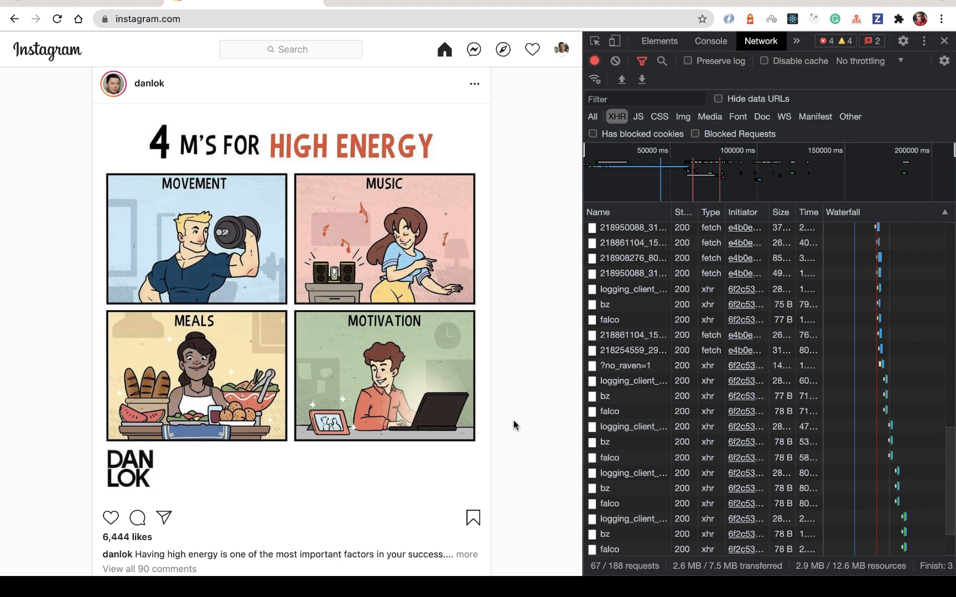
mouse_move(674, 246)
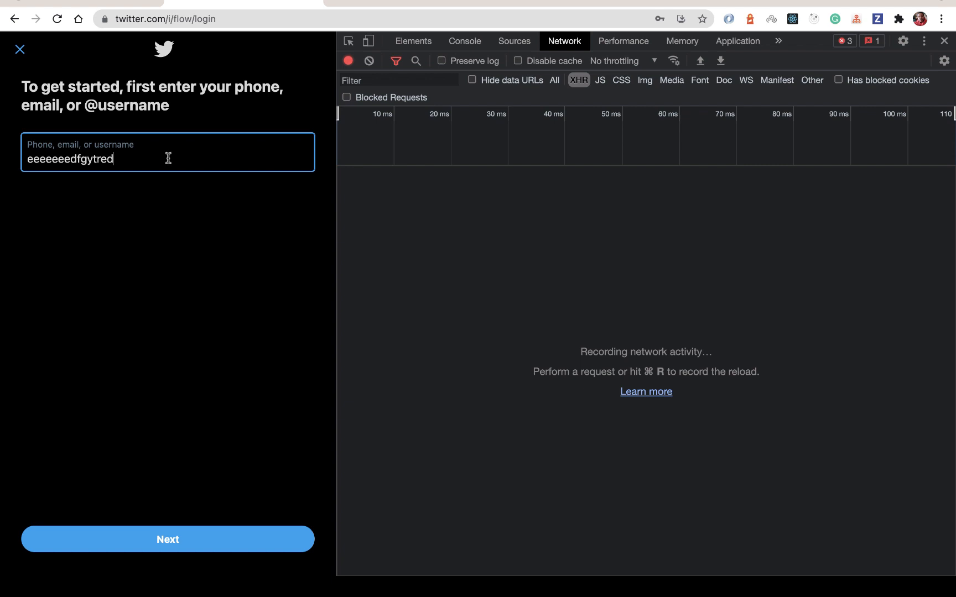
Step: Submit fake username 'dddrt' on the Twitter login, capturing the failed task.json 400, then switch to VS Code
type("dddrt")
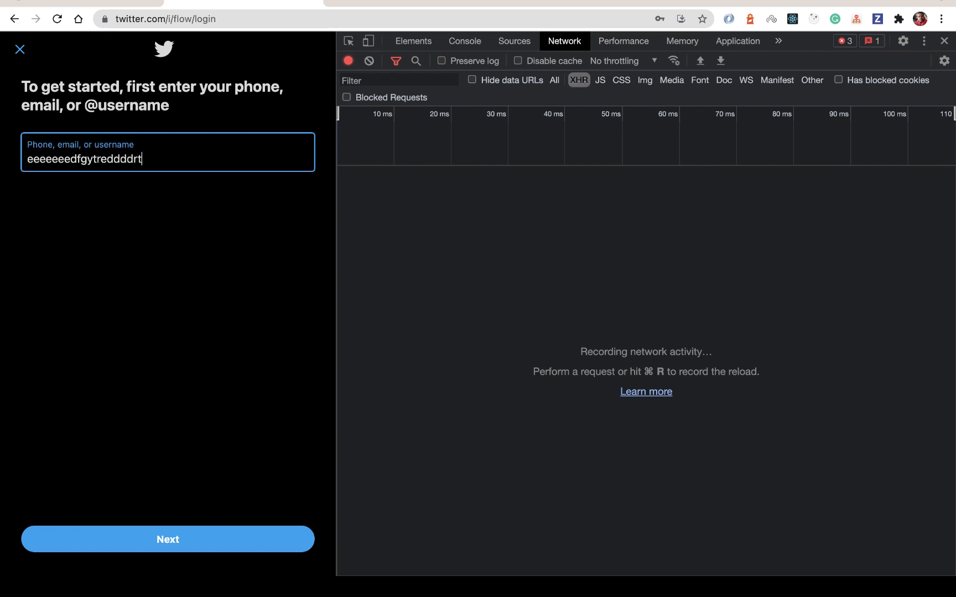
left_click(168, 538)
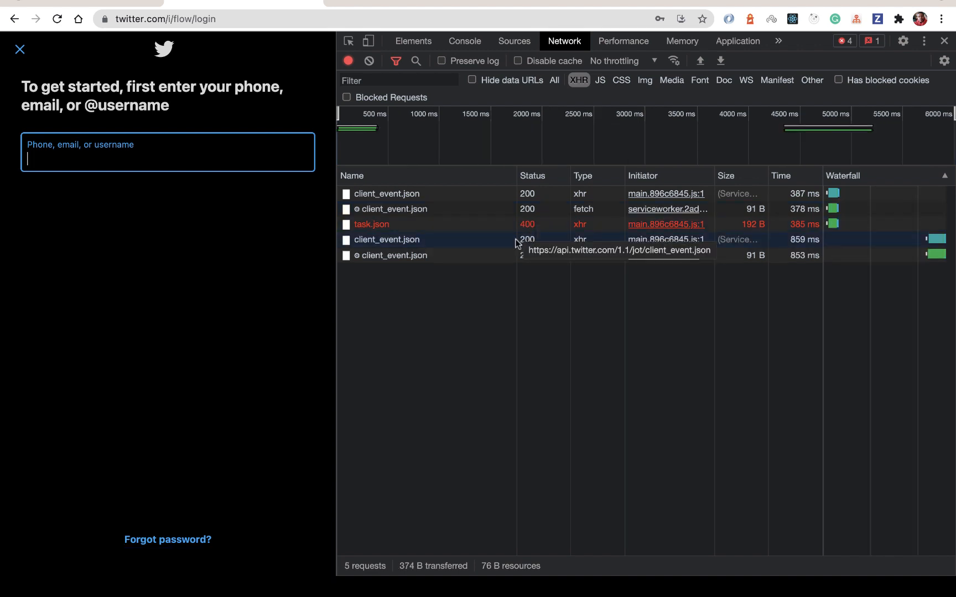
mouse_move(493, 239)
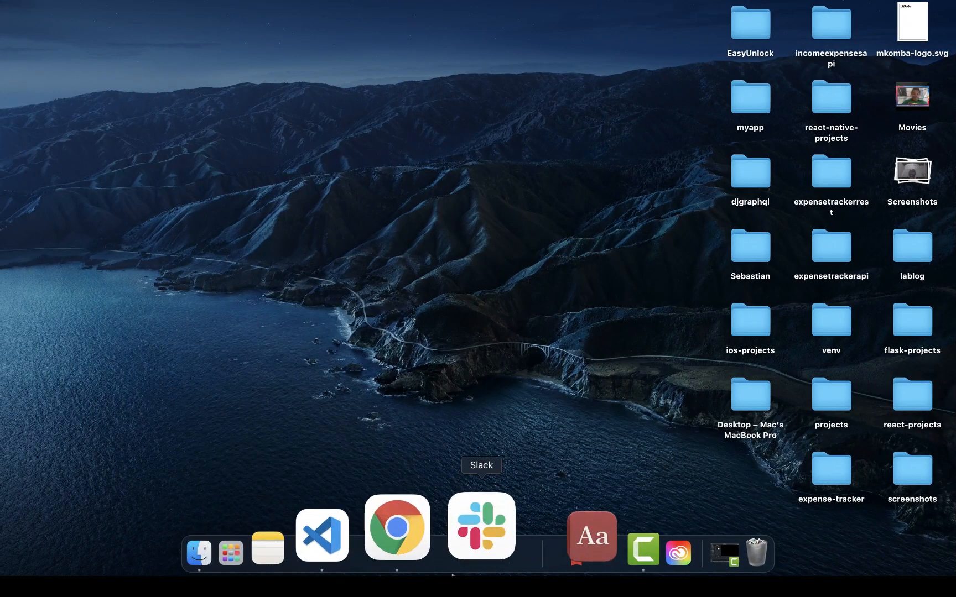
left_click(321, 526)
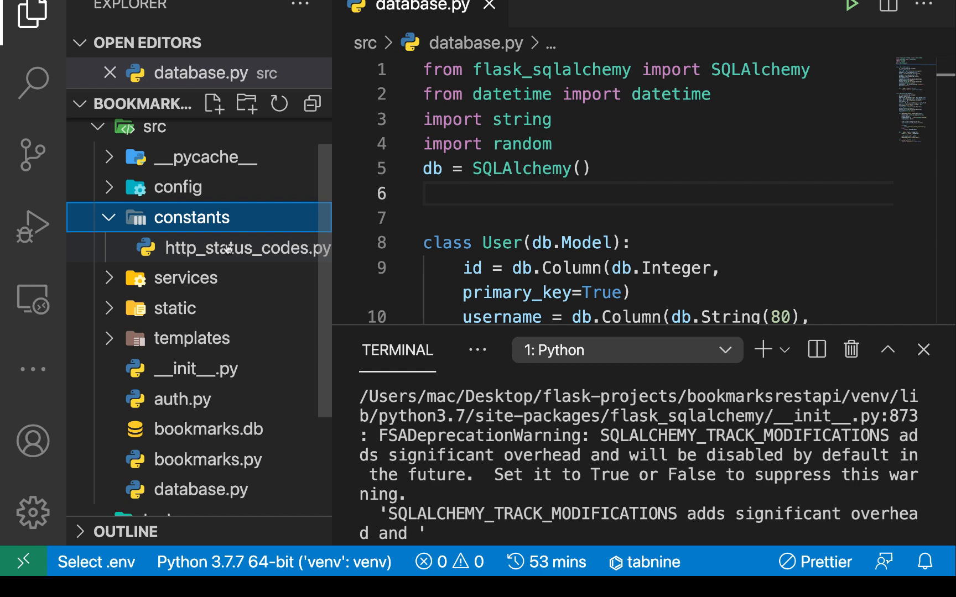
Step: Open http_status_codes.py and highlight constants like HTTP_405_METHOD_NOT_ALLOWED while scrolling through the file
double_click(248, 247)
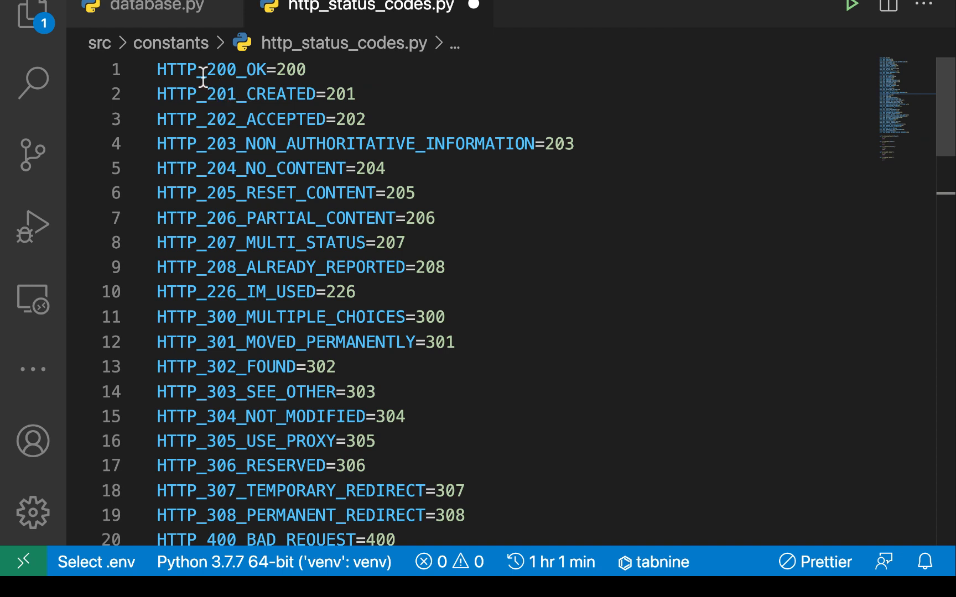
double_click(221, 69)
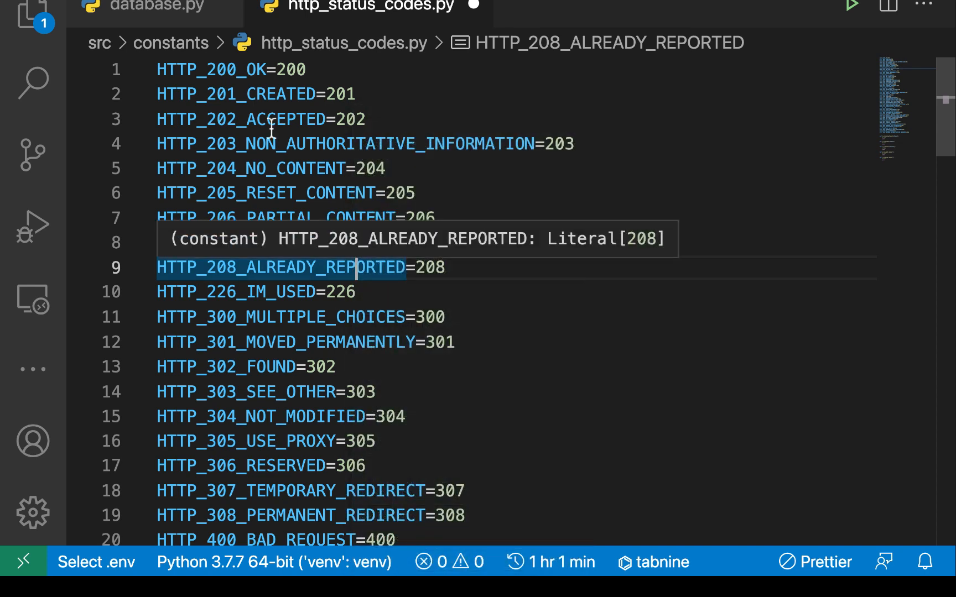
scroll("down", 3)
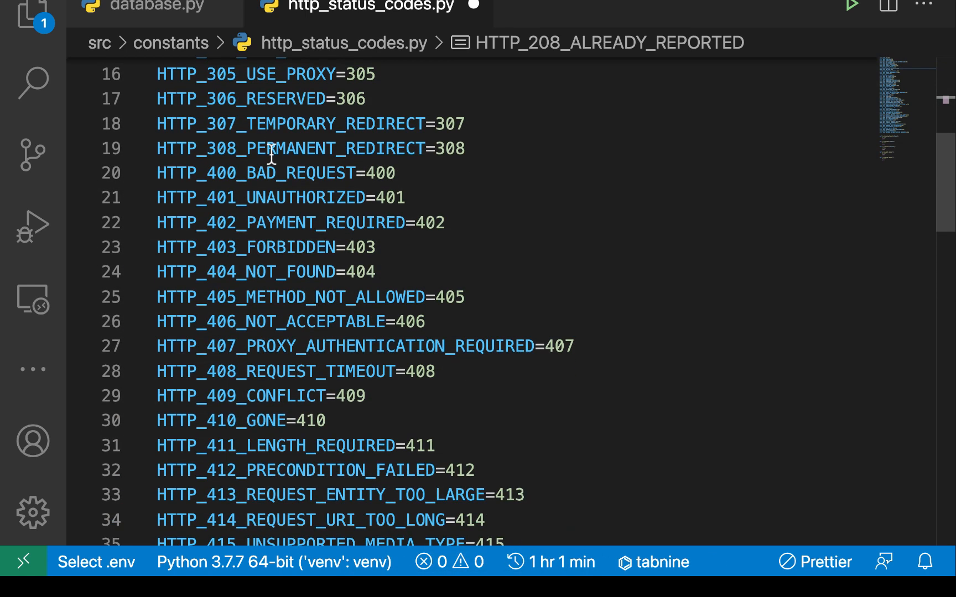
double_click(324, 297)
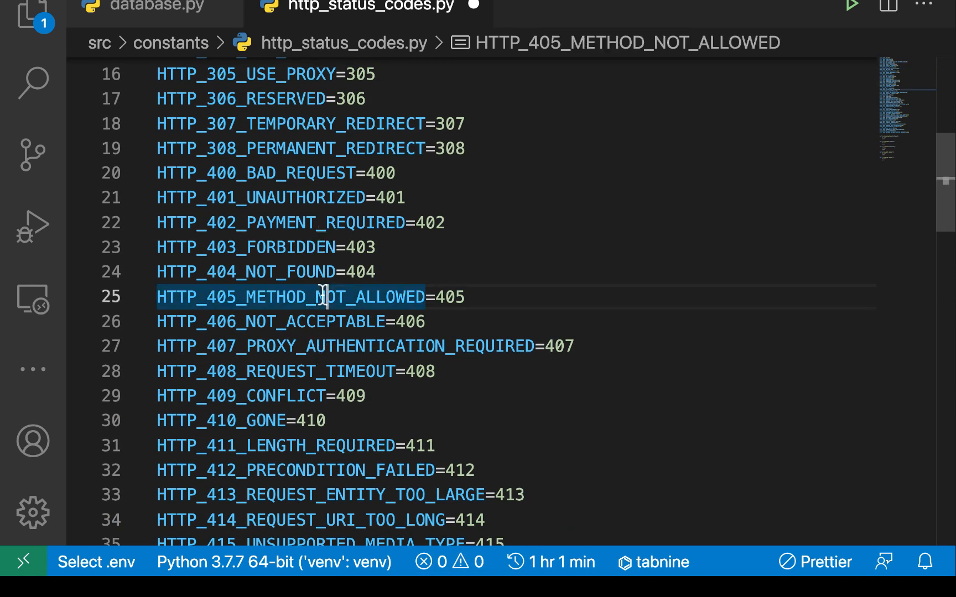
scroll("down", 3)
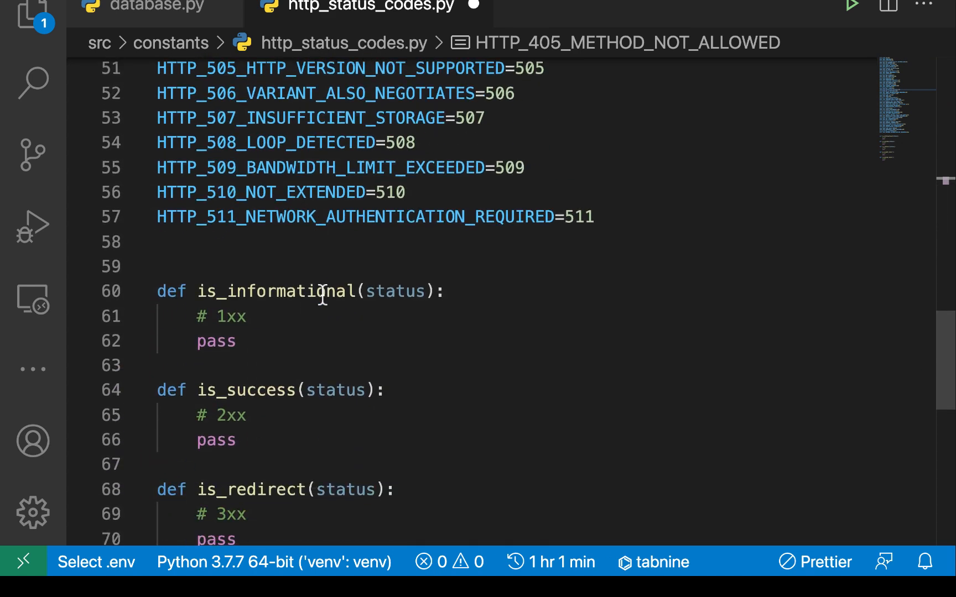
scroll("down", 3)
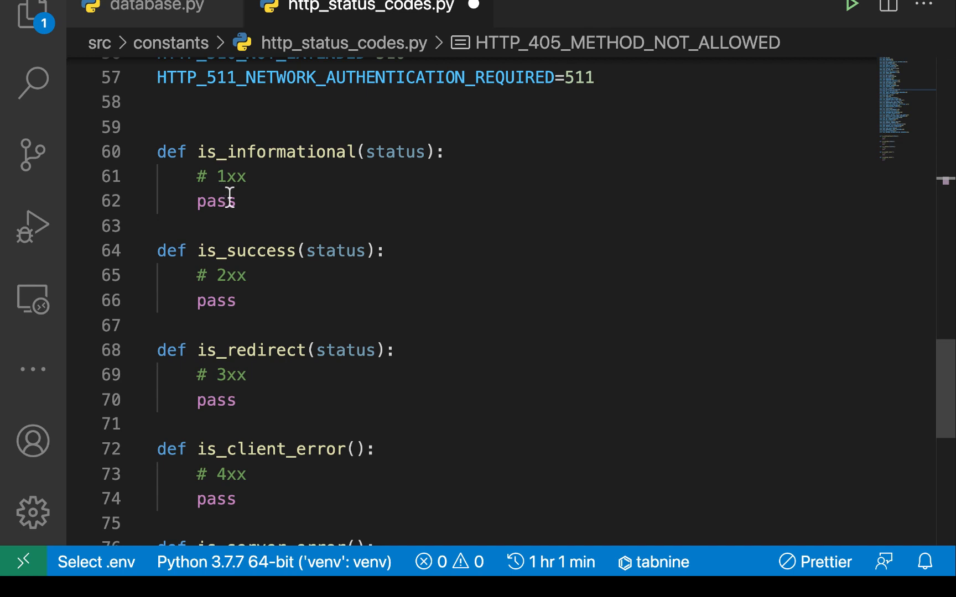
mouse_move(256, 274)
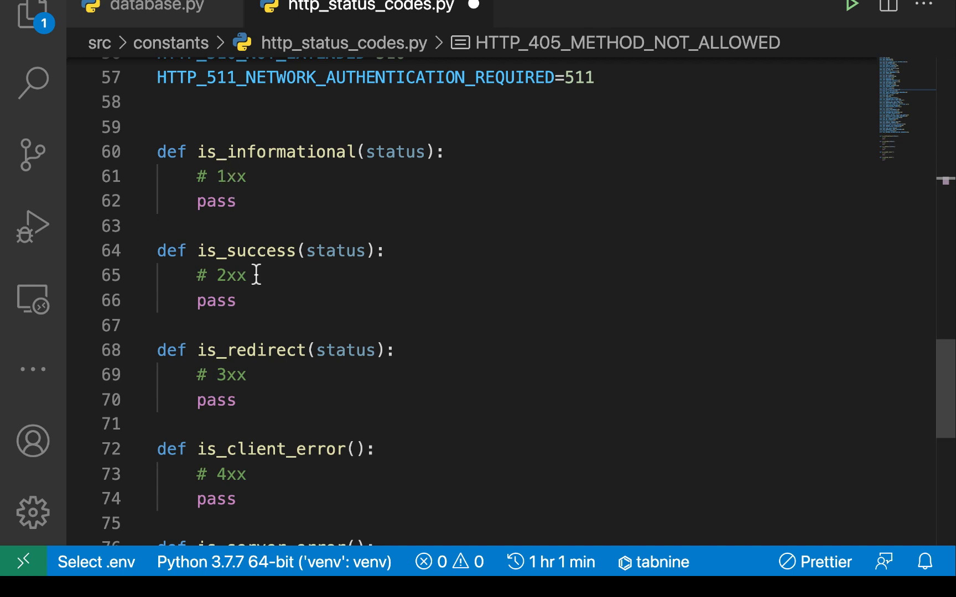
mouse_move(251, 280)
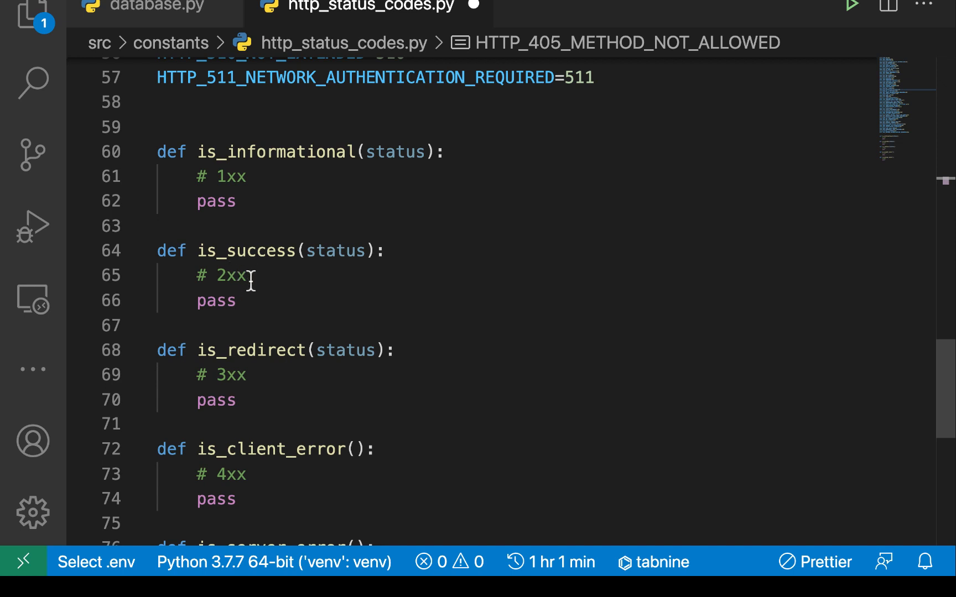
scroll("up", 3)
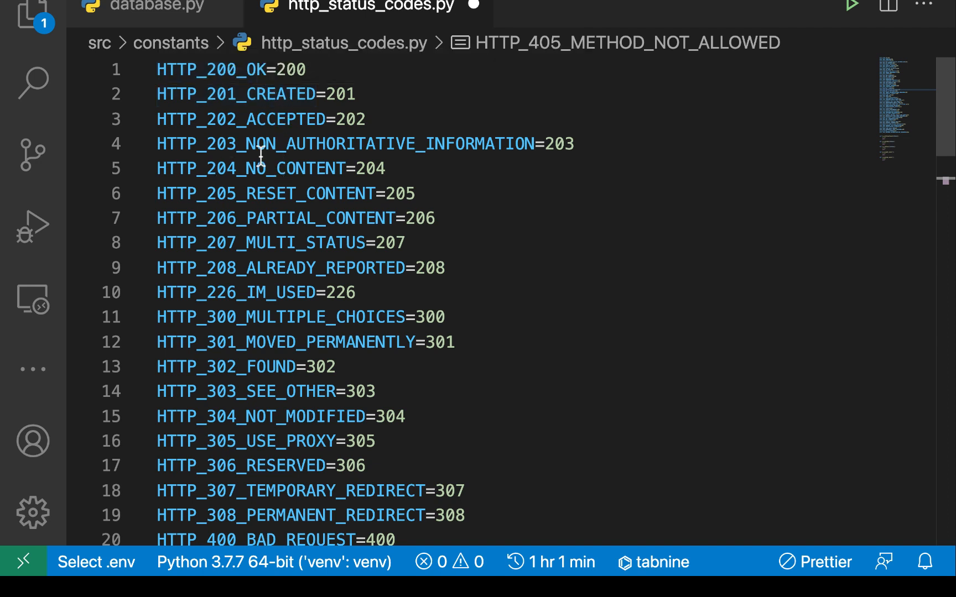
mouse_move(244, 169)
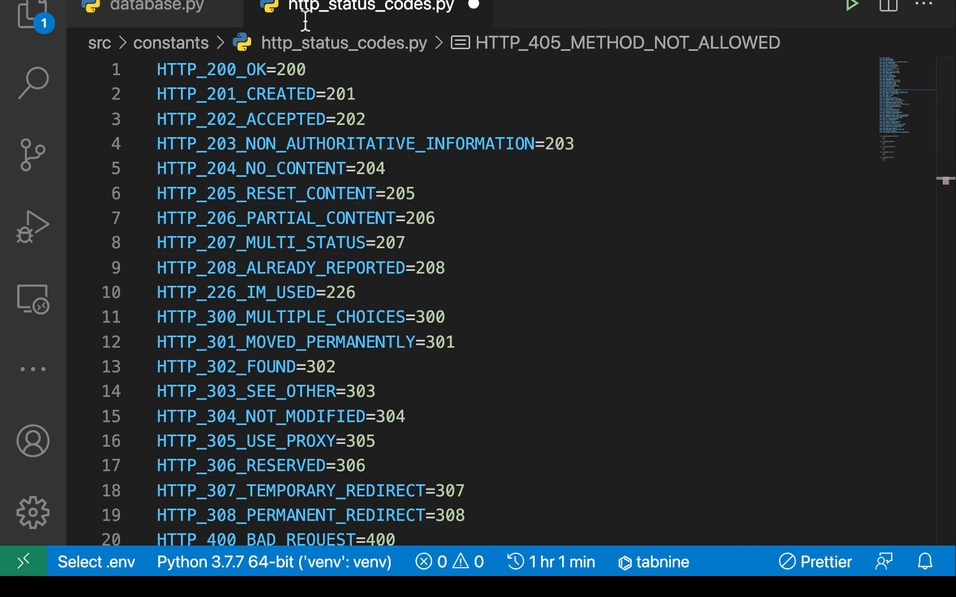
scroll("down", 3)
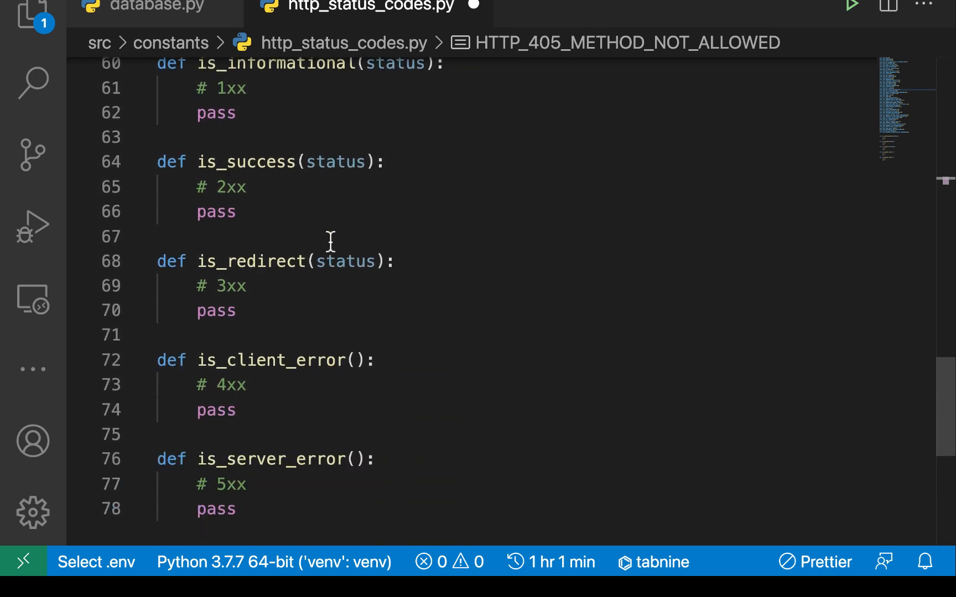
mouse_move(232, 290)
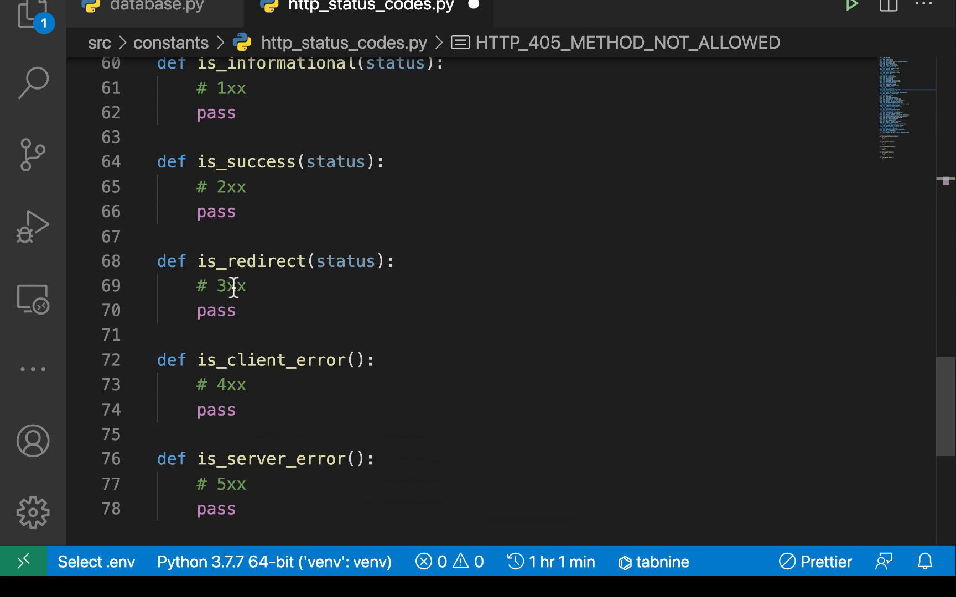
mouse_move(247, 275)
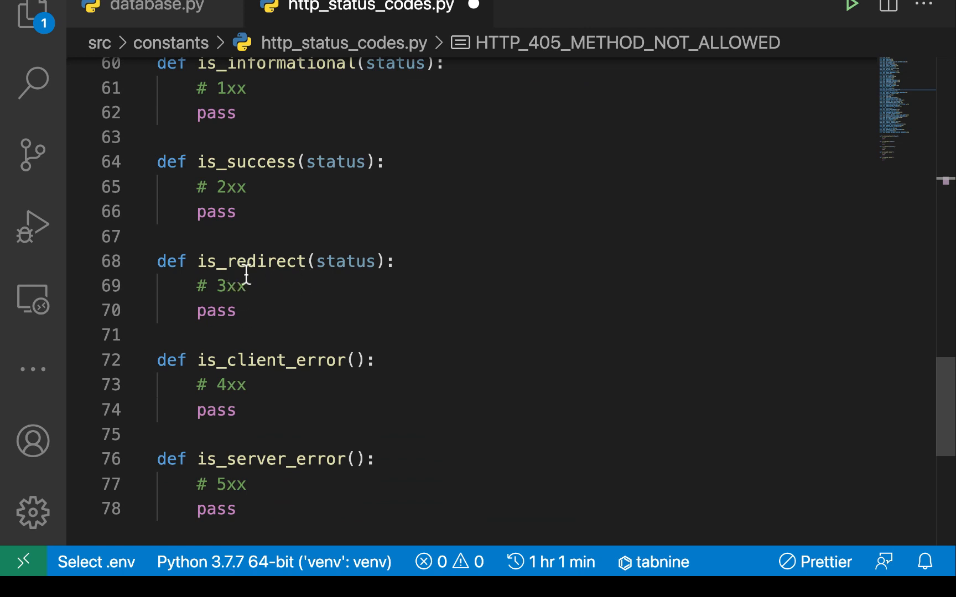
mouse_move(256, 283)
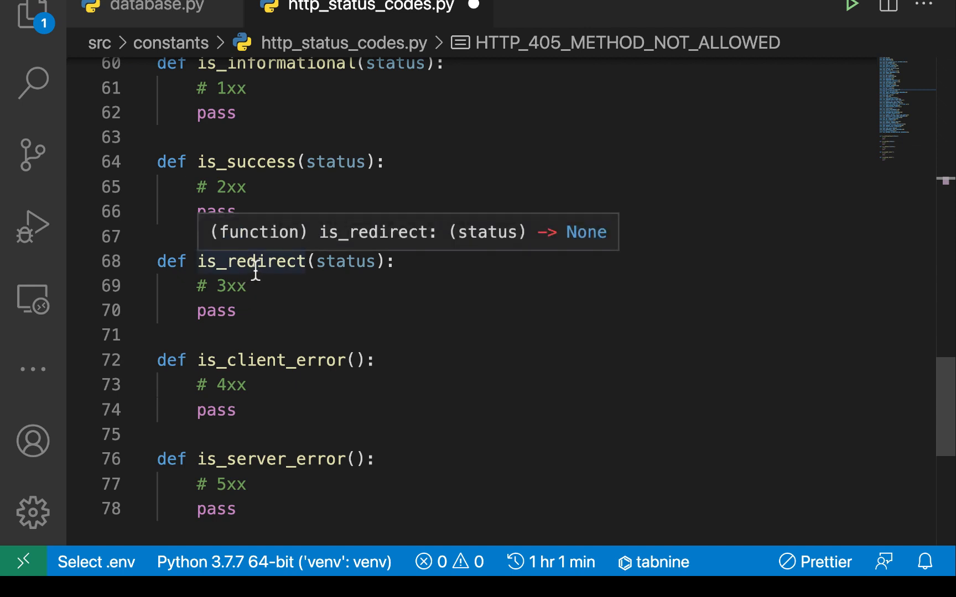
mouse_move(256, 286)
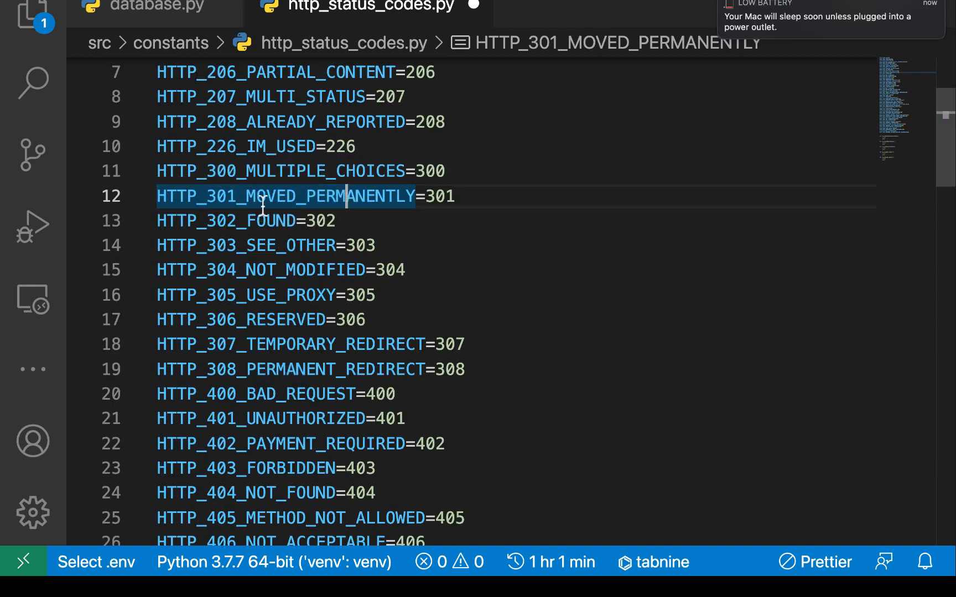
scroll("down", 3)
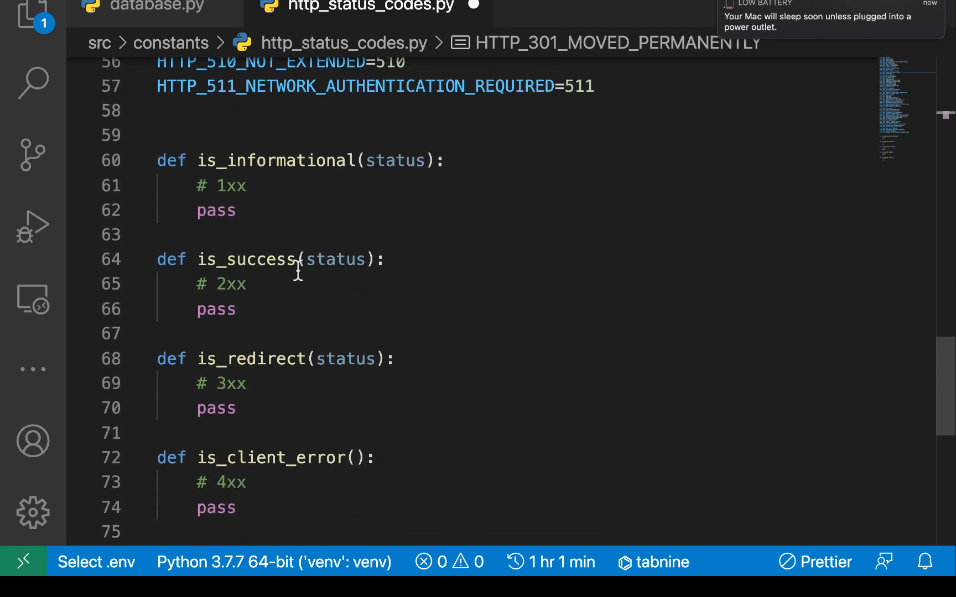
scroll("down", 3)
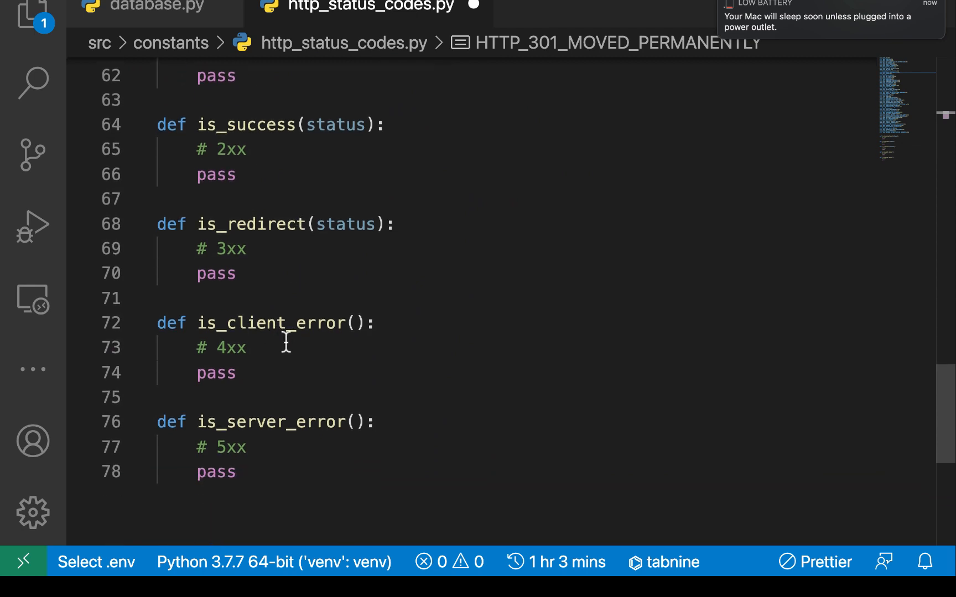
mouse_move(259, 347)
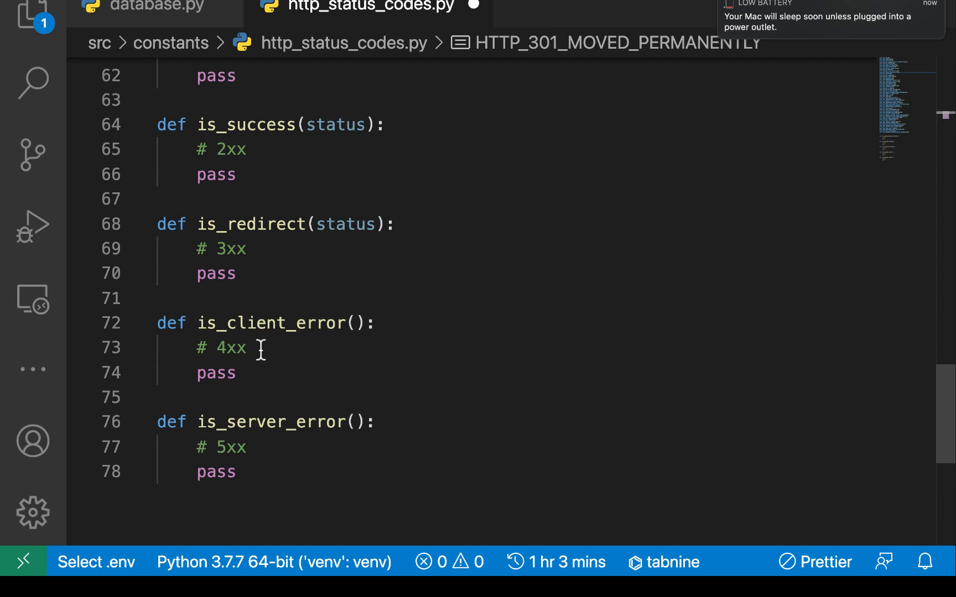
mouse_move(268, 434)
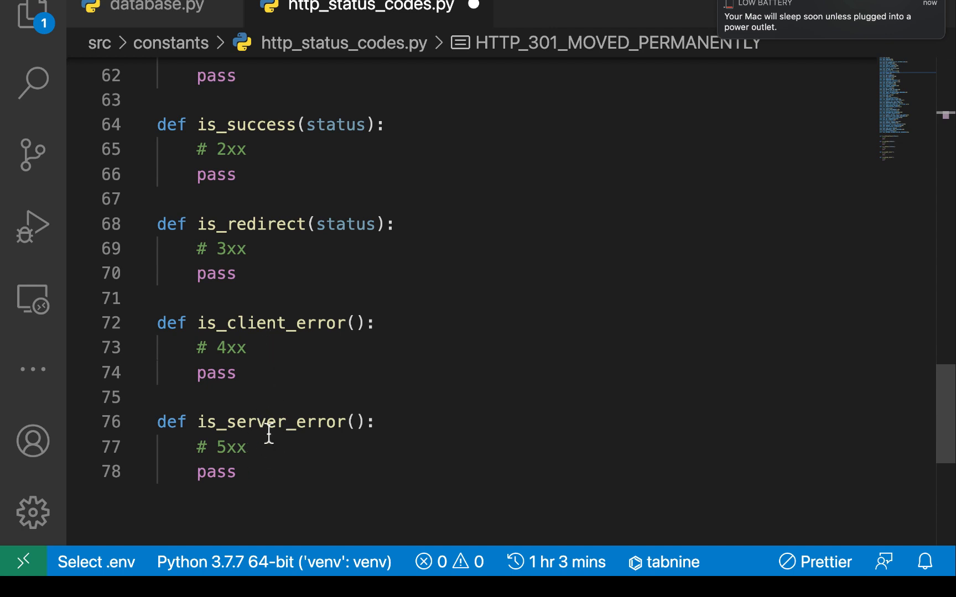
mouse_move(261, 447)
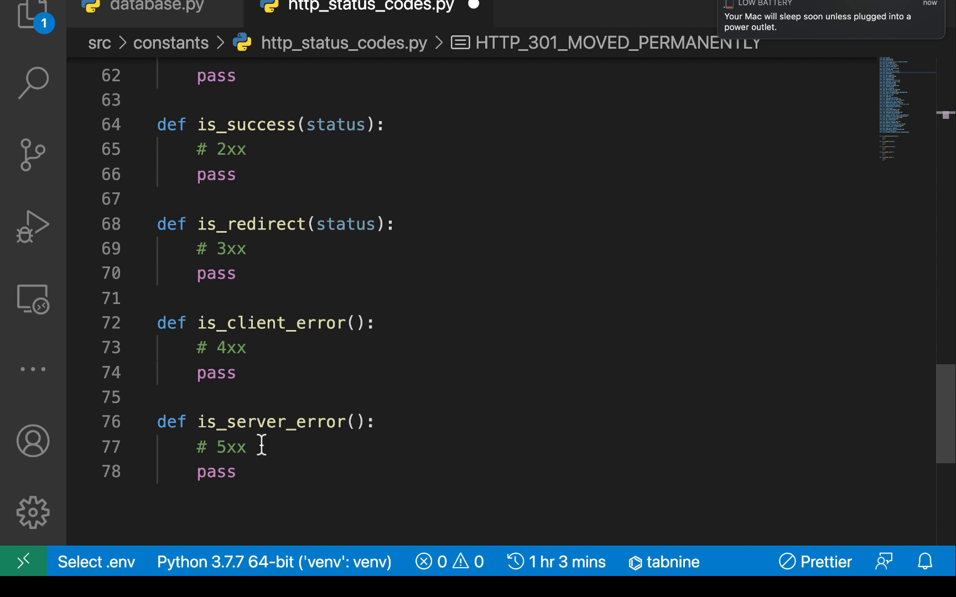
scroll("up", 3)
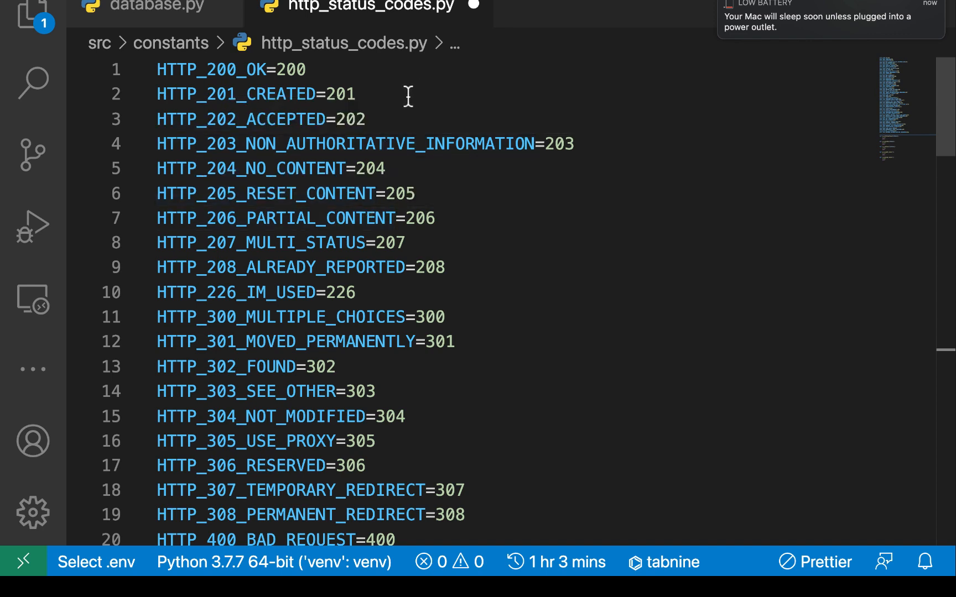
Step: Review the reformatted file's spaced assignments and helper gaps, selecting part of HTTP_201_CREATED
scroll("down", 3)
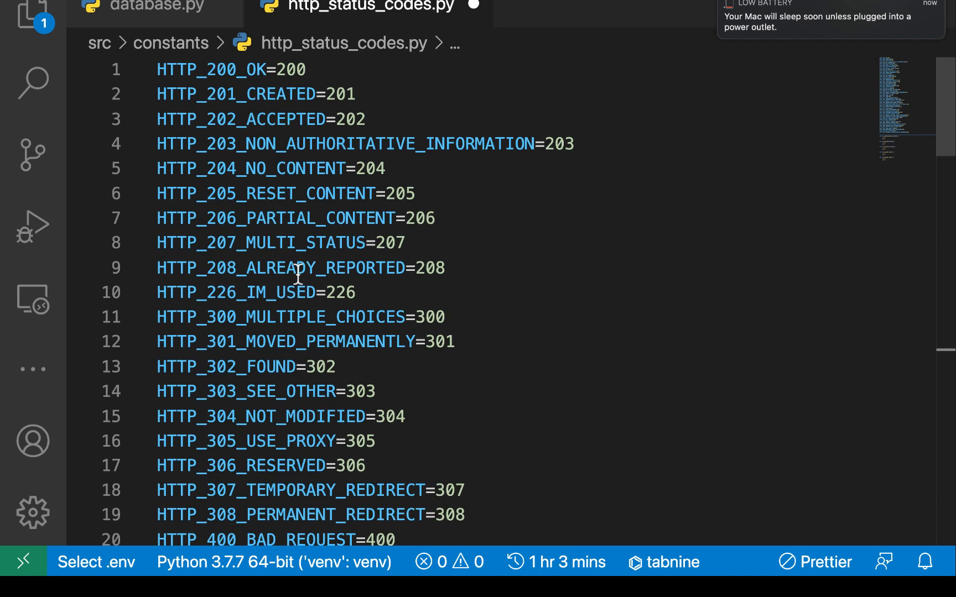
mouse_move(271, 94)
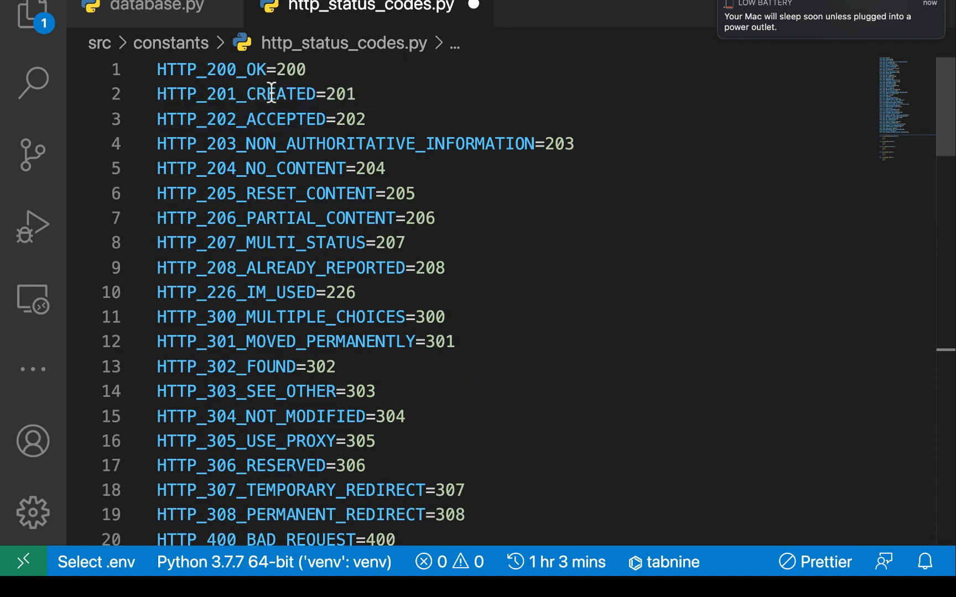
double_click(256, 94)
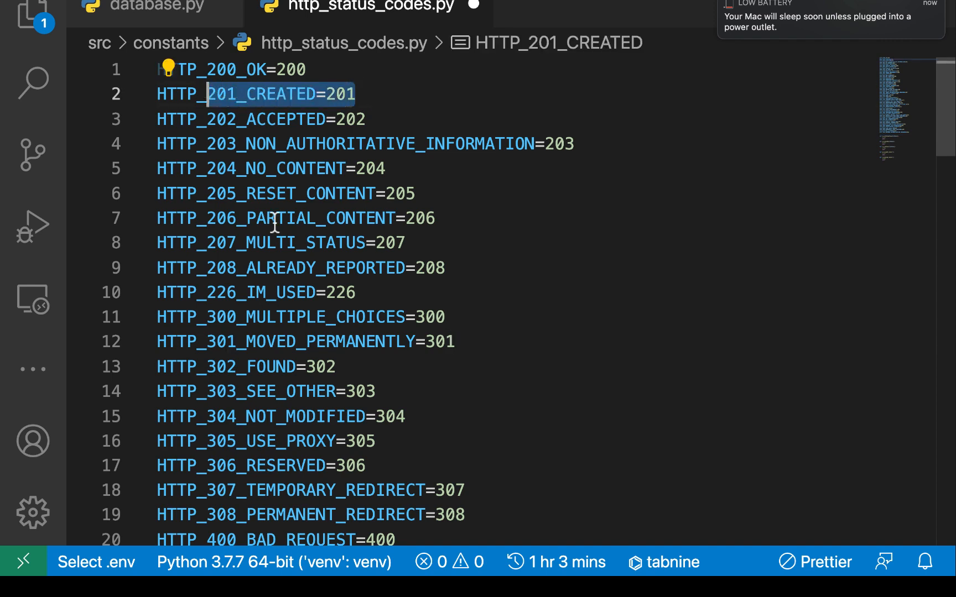
scroll("down", 3)
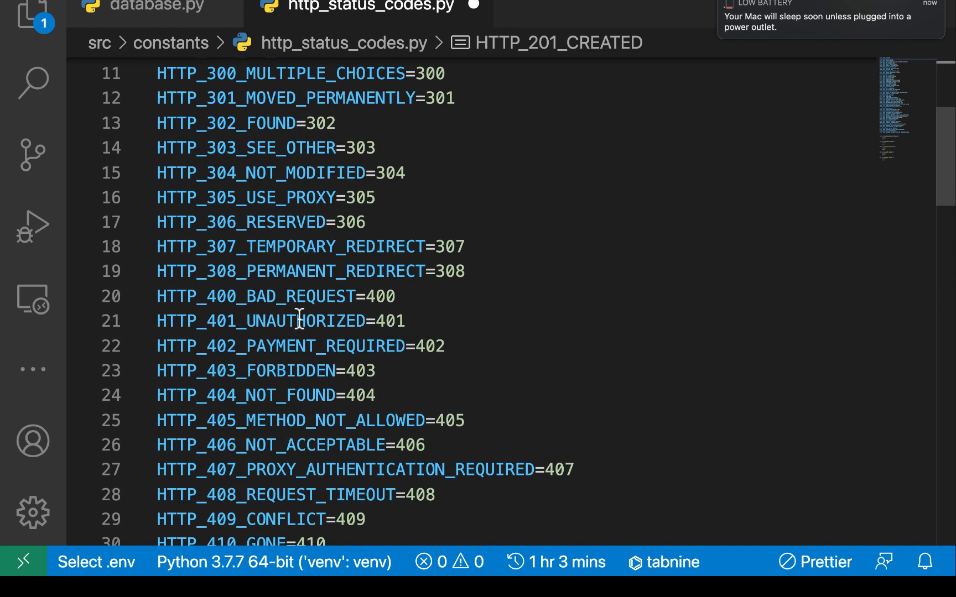
scroll("down", 3)
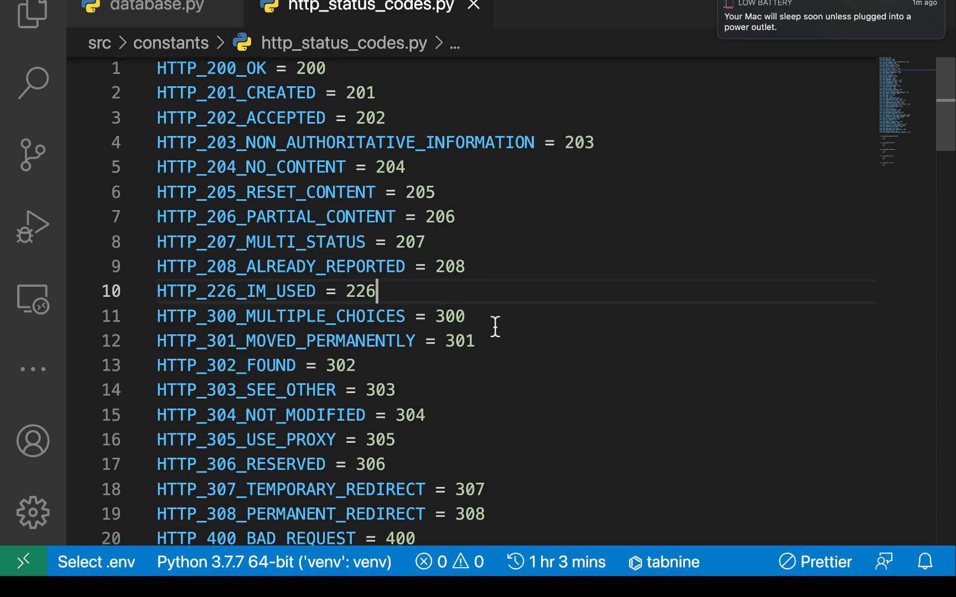
scroll("down", 3)
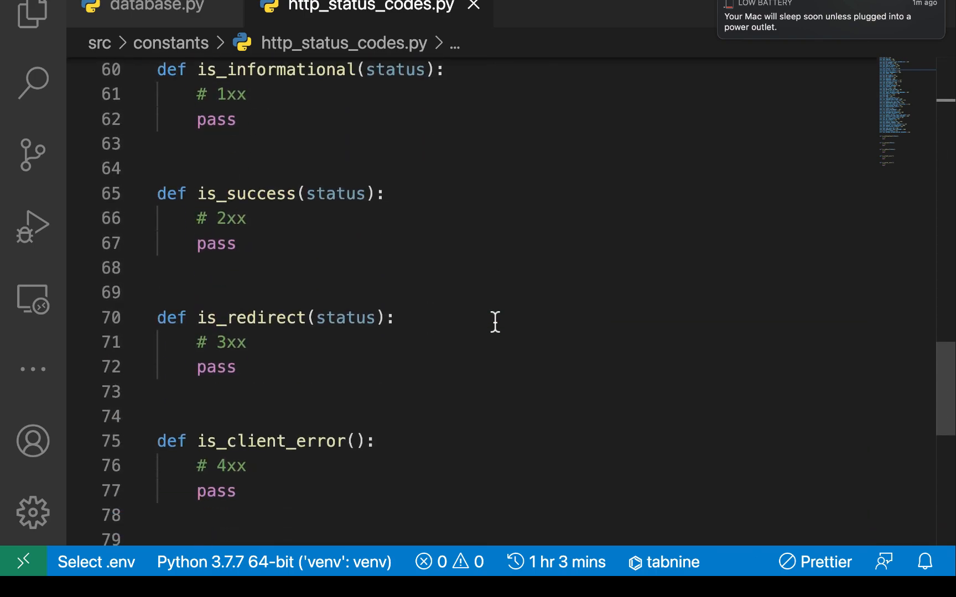